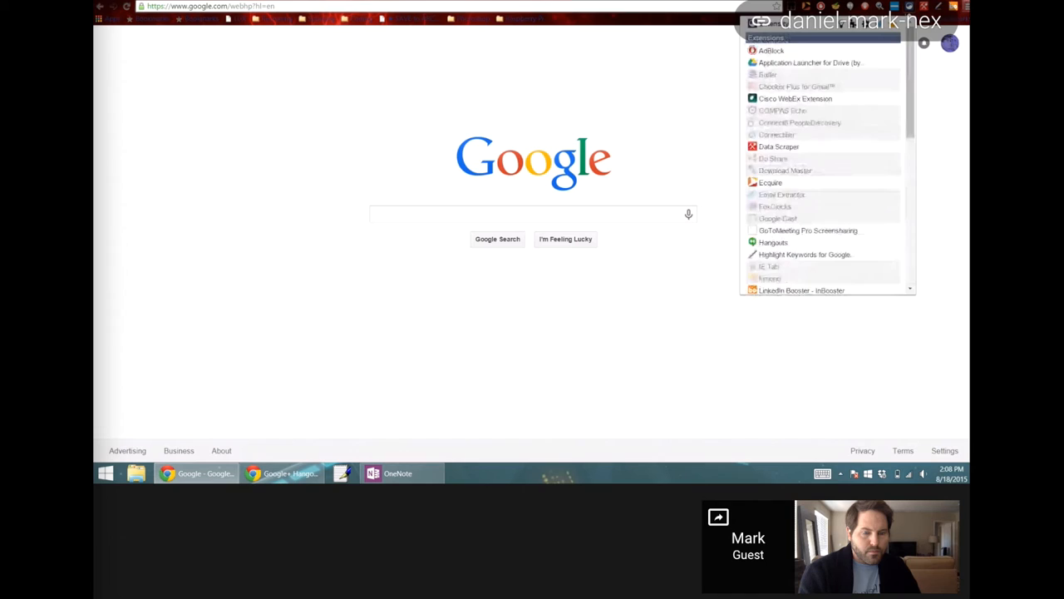
# Review the installed Chrome extensions list, briefly visiting Settings along the way.
pyautogui.click(117, 99)
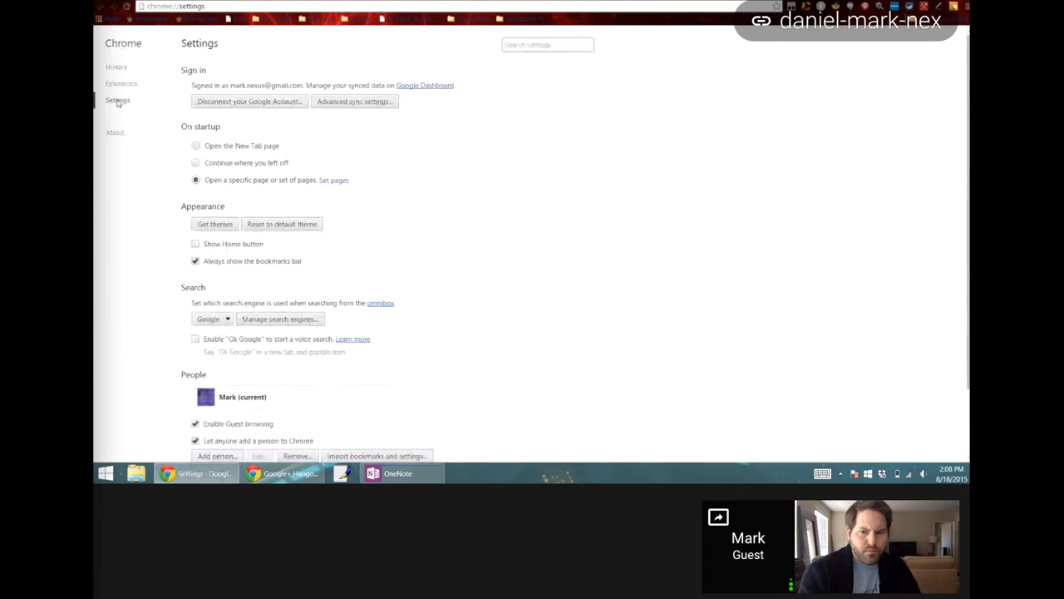
pyautogui.click(121, 84)
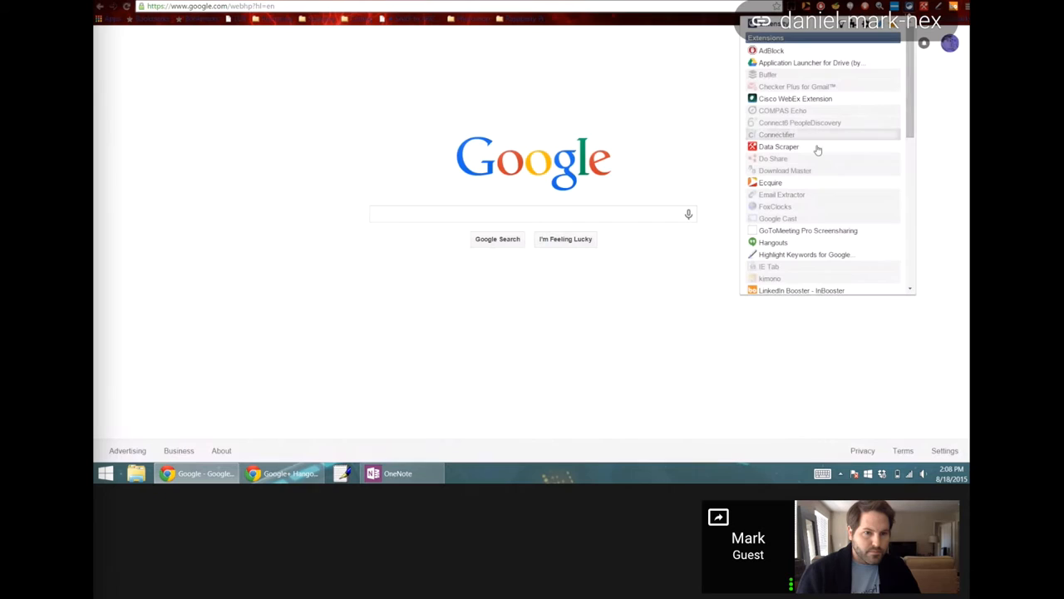
pyautogui.scroll(-3)
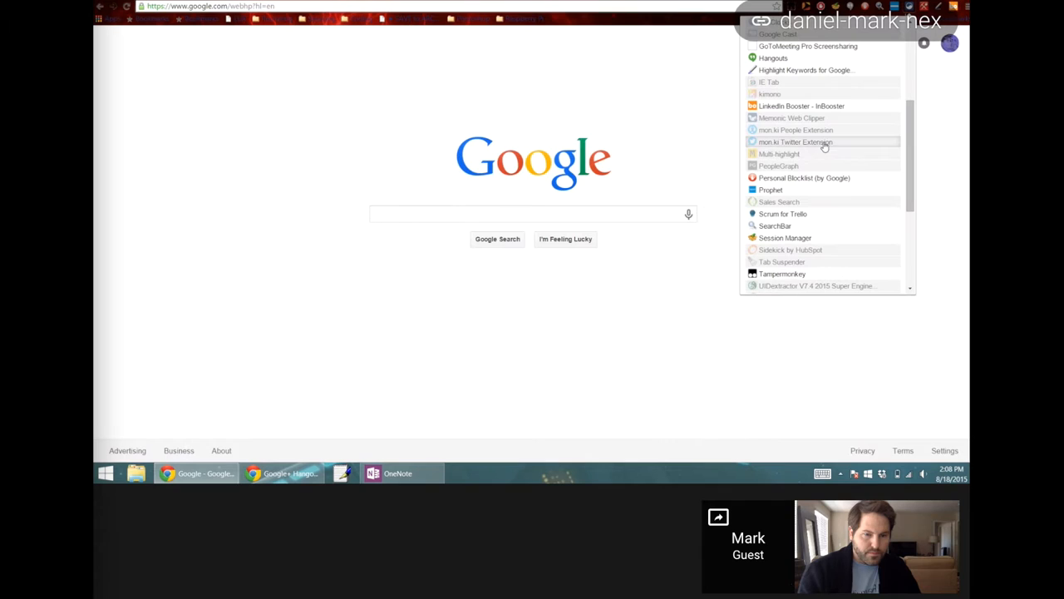
pyautogui.moveTo(838, 205)
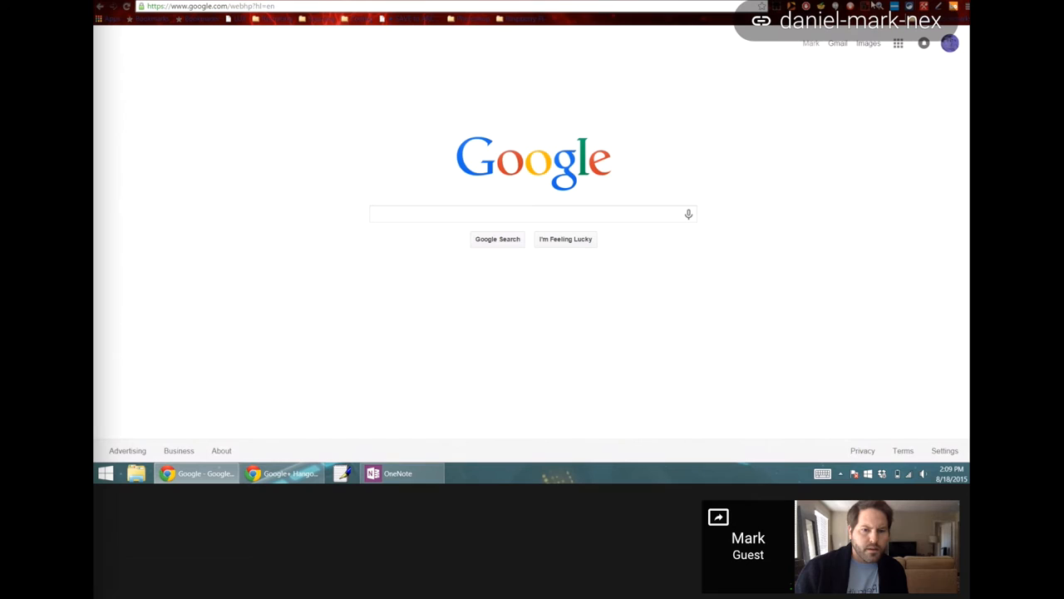
pyautogui.moveTo(871, 294)
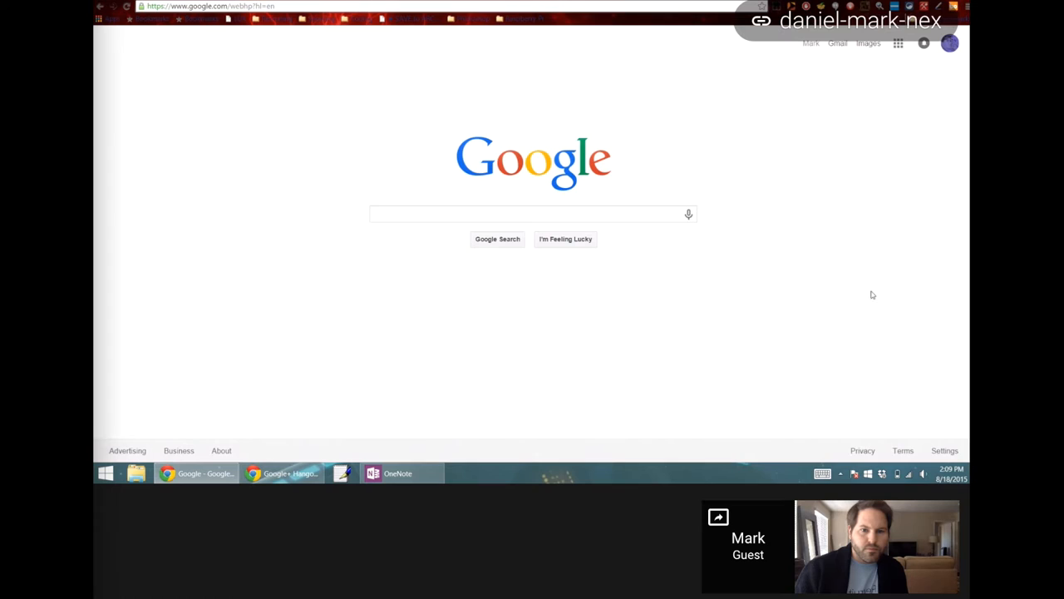
pyautogui.moveTo(567, 102)
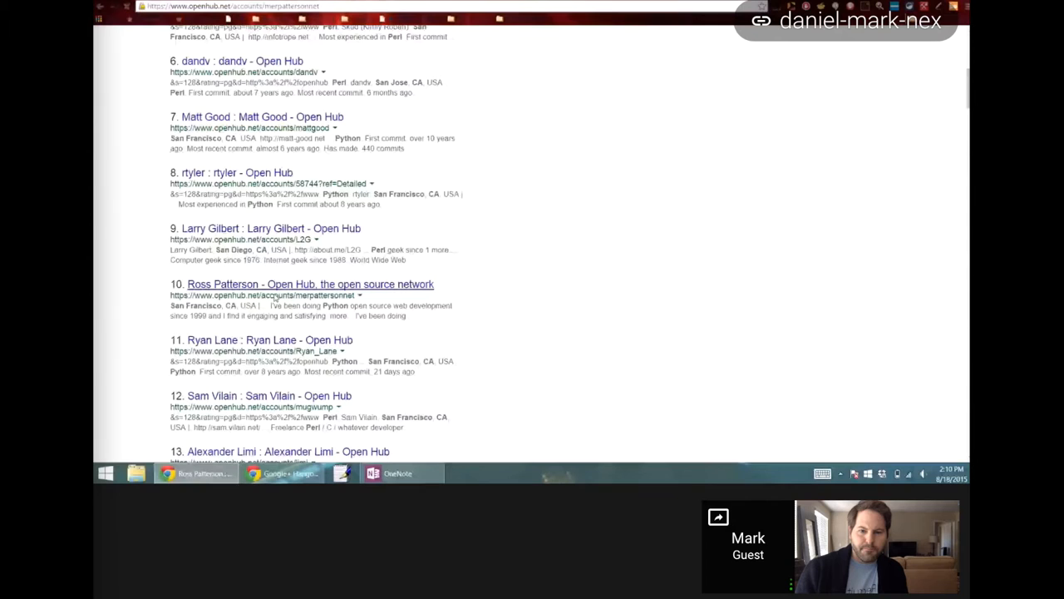
pyautogui.click(310, 282)
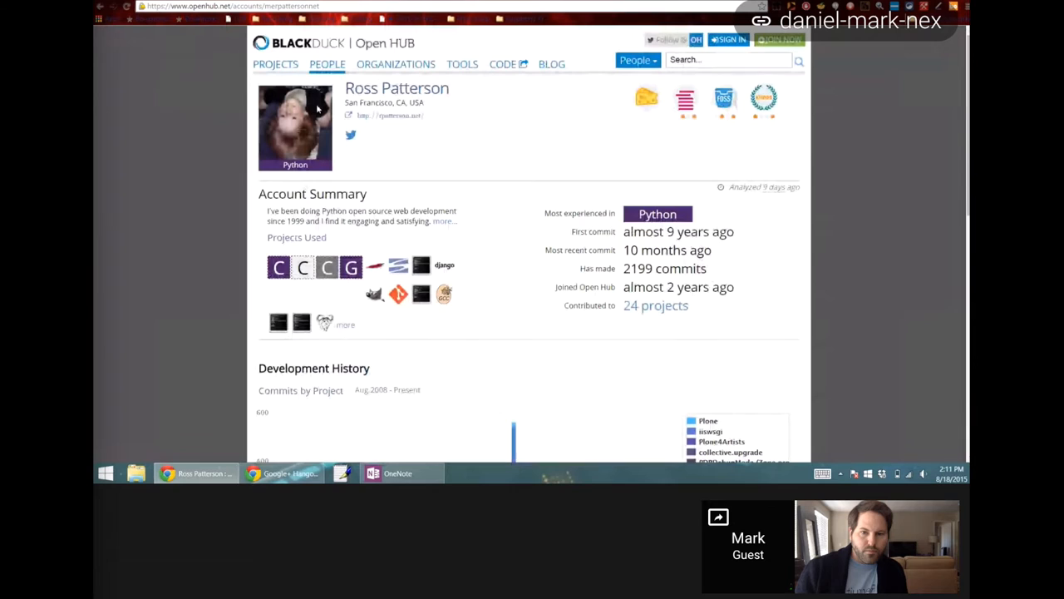
pyautogui.doubleClick(395, 87)
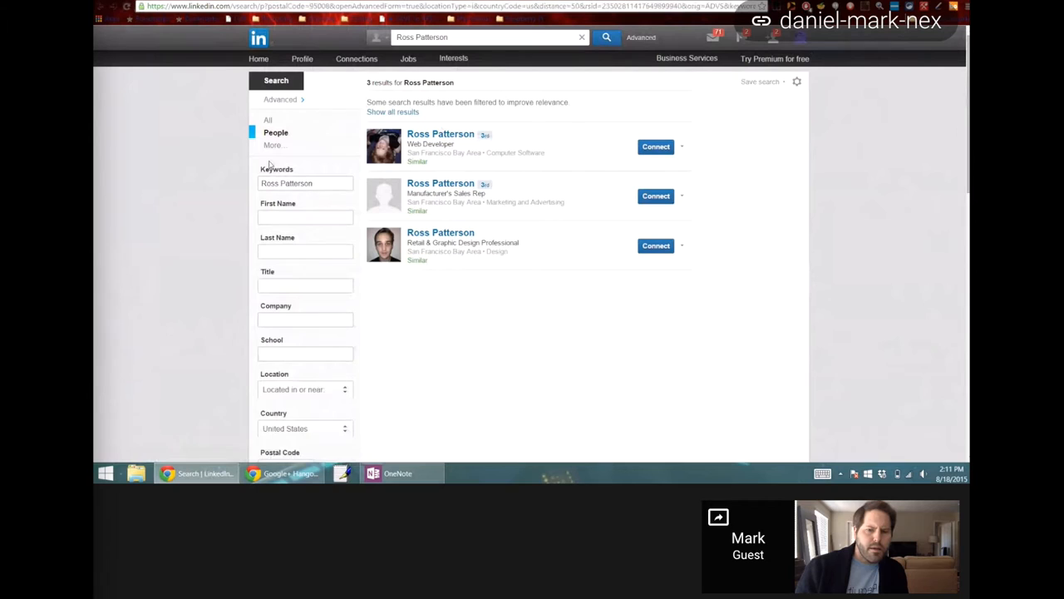
pyautogui.click(440, 133)
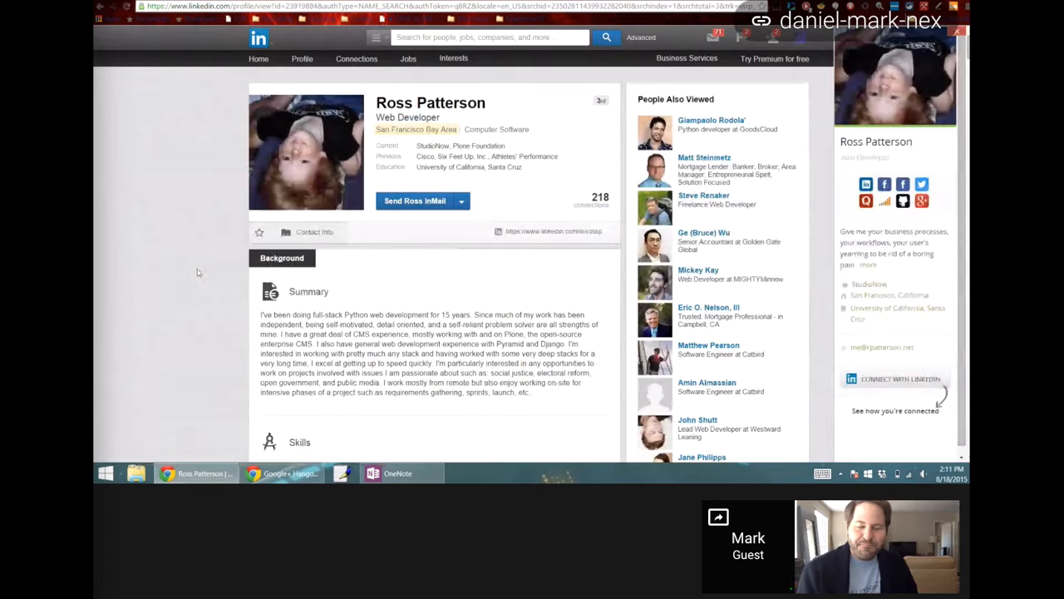
pyautogui.rightClick(396, 86)
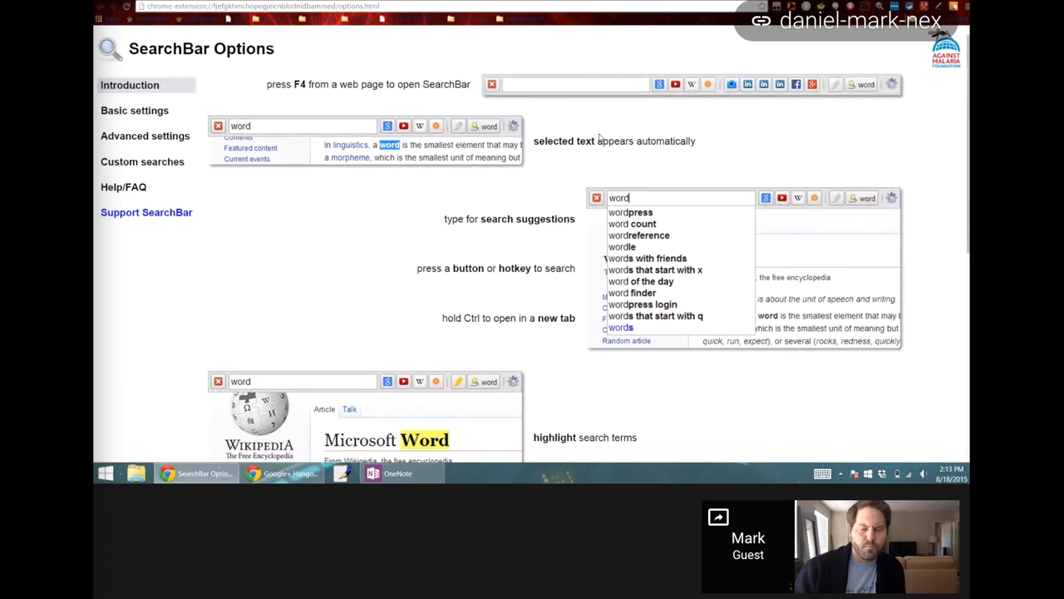
# Review SearchBar's custom searches table, then return to the Open Hub Google results.
pyautogui.click(142, 162)
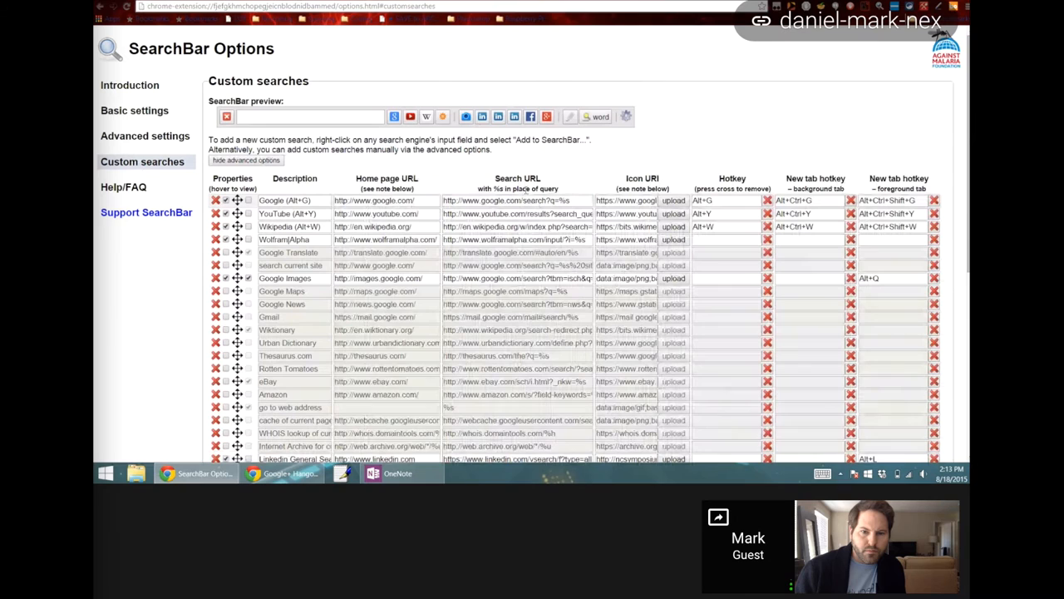
pyautogui.click(515, 199)
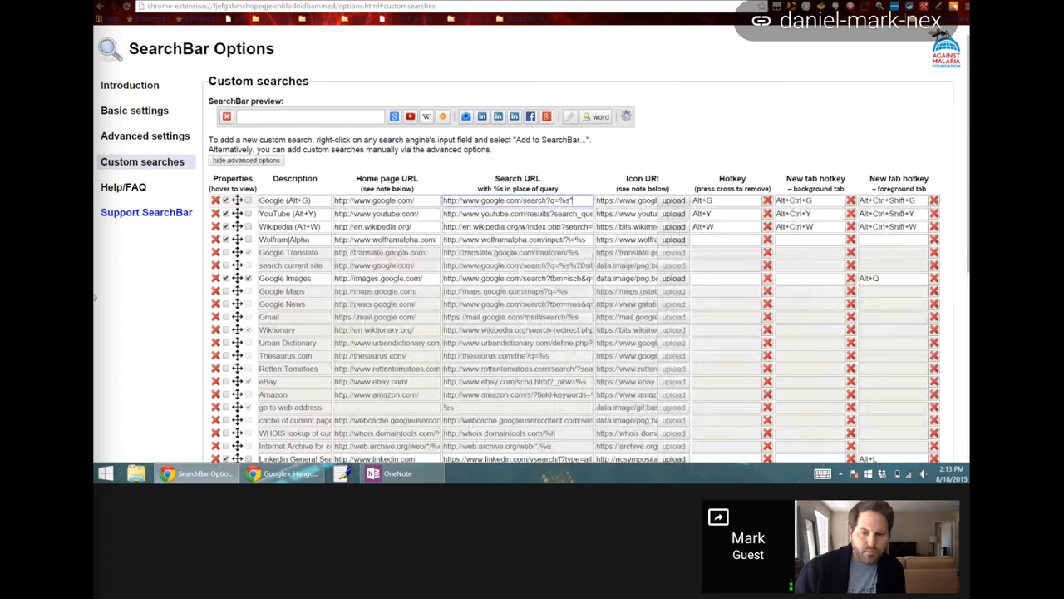
pyautogui.scroll(-3)
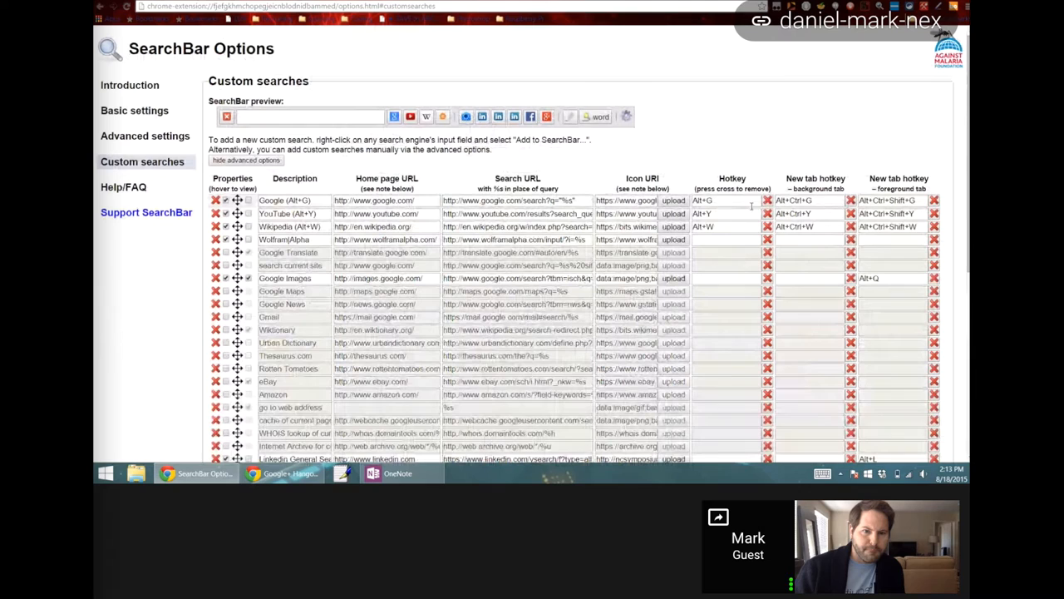
pyautogui.scroll(-3)
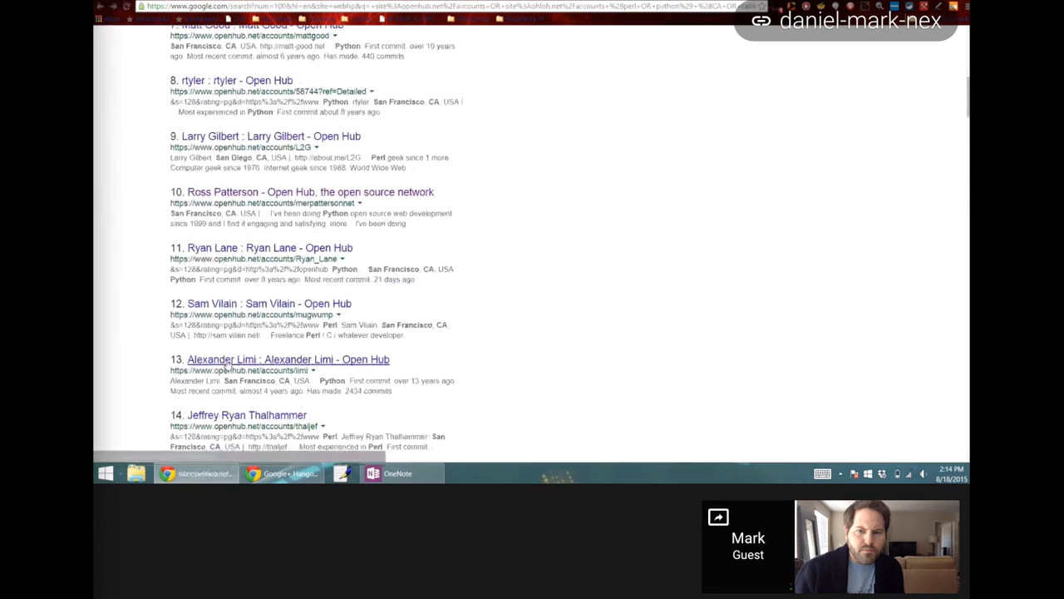
pyautogui.click(288, 359)
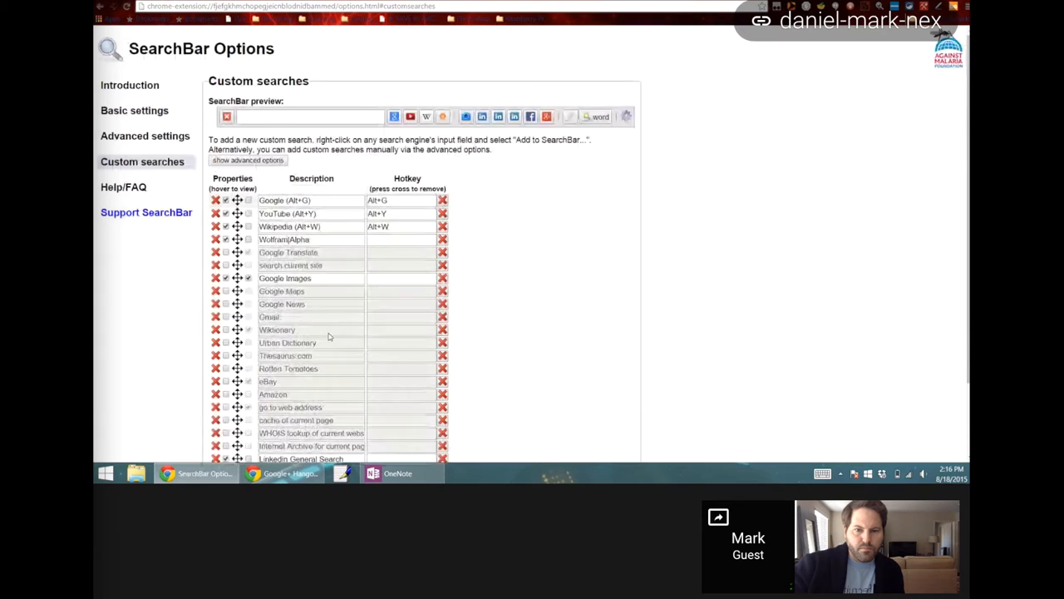
# Scroll the custom searches list down to the LinkedIn search entries.
pyautogui.scroll(-3)
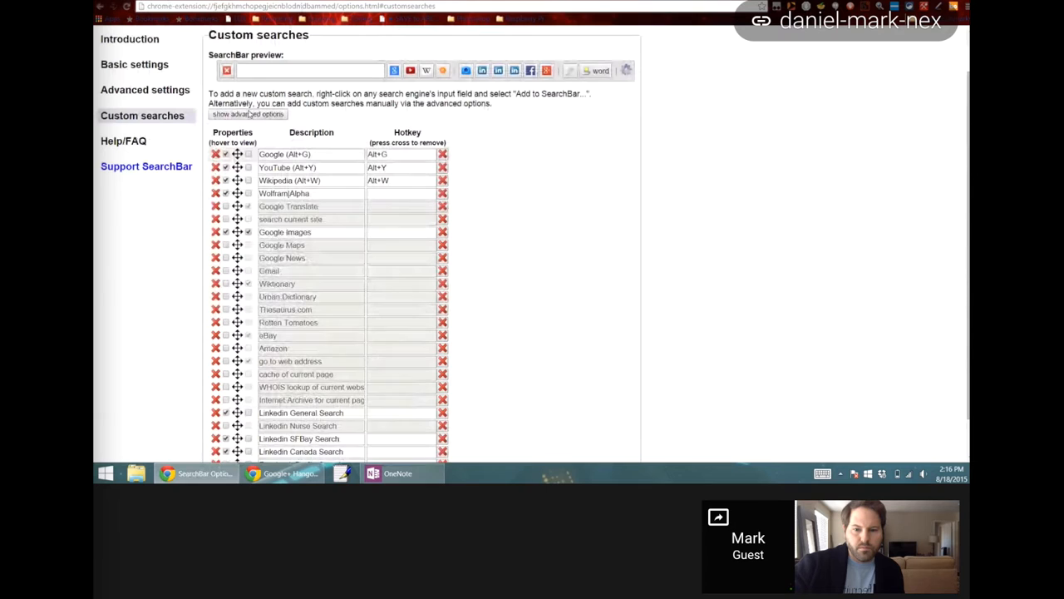
pyautogui.click(246, 113)
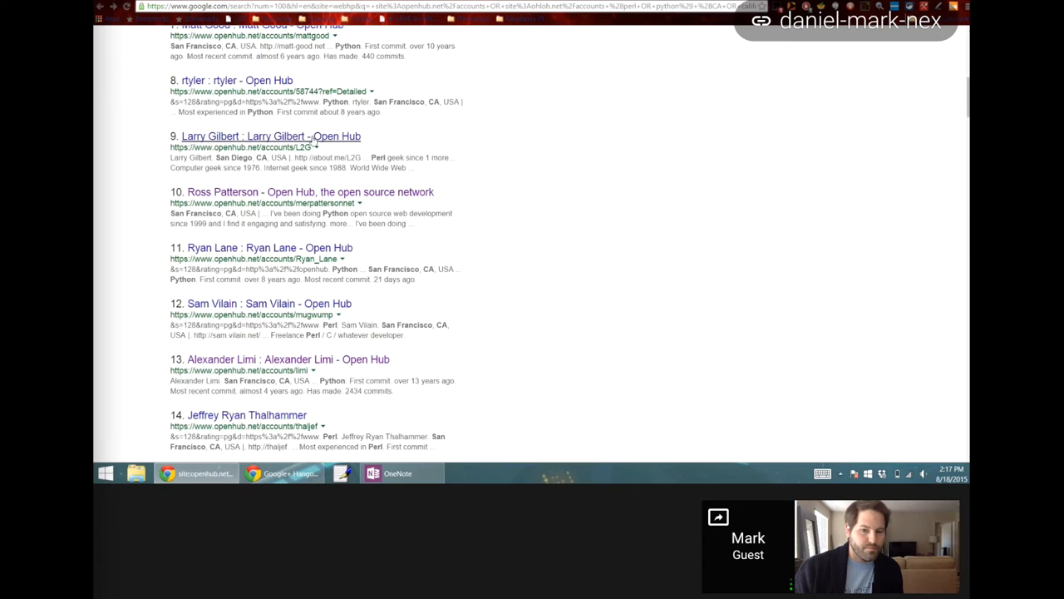
pyautogui.moveTo(213, 125)
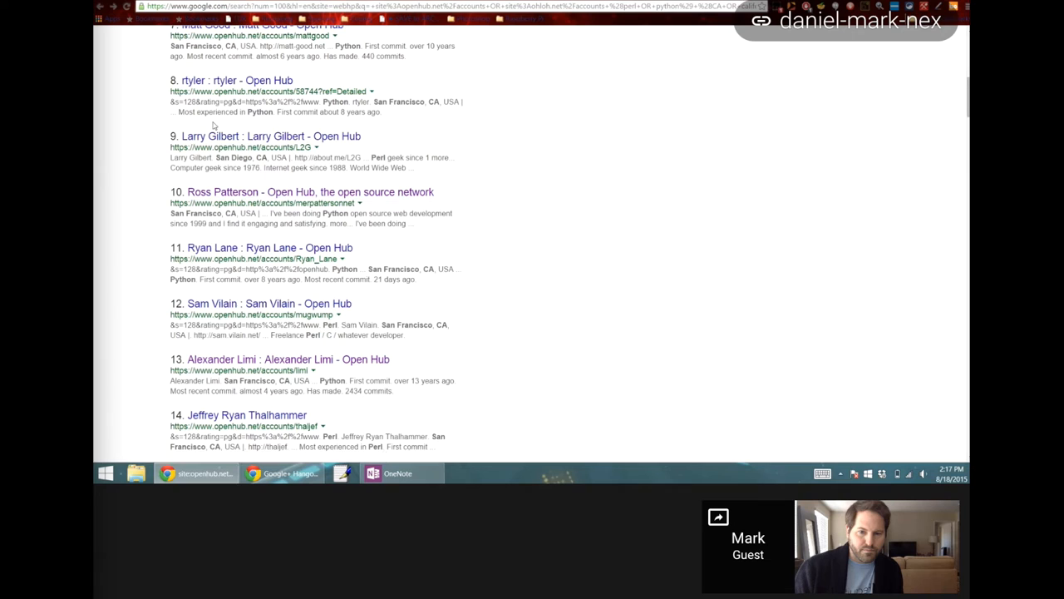
# Locate and open the 'Carol Willing - Open Hub' result further down the Google results.
pyautogui.scroll(-3)
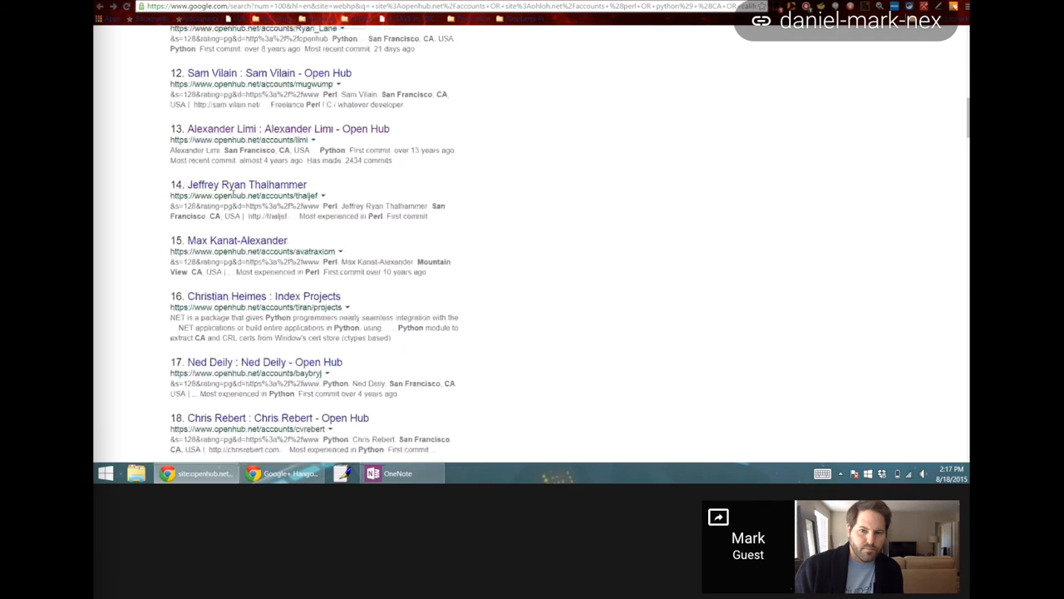
pyautogui.scroll(-3)
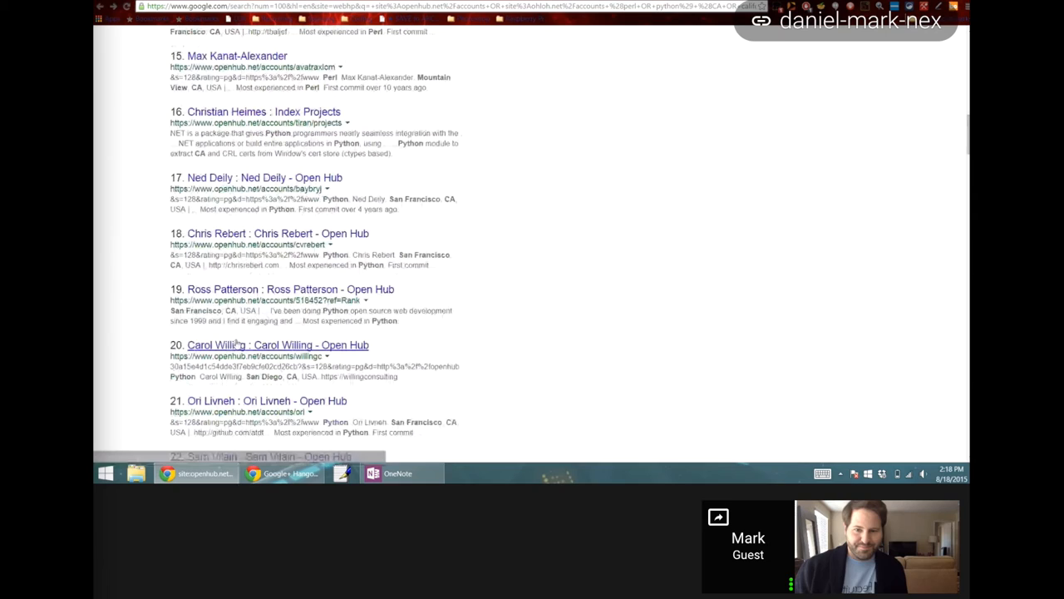
pyautogui.click(278, 344)
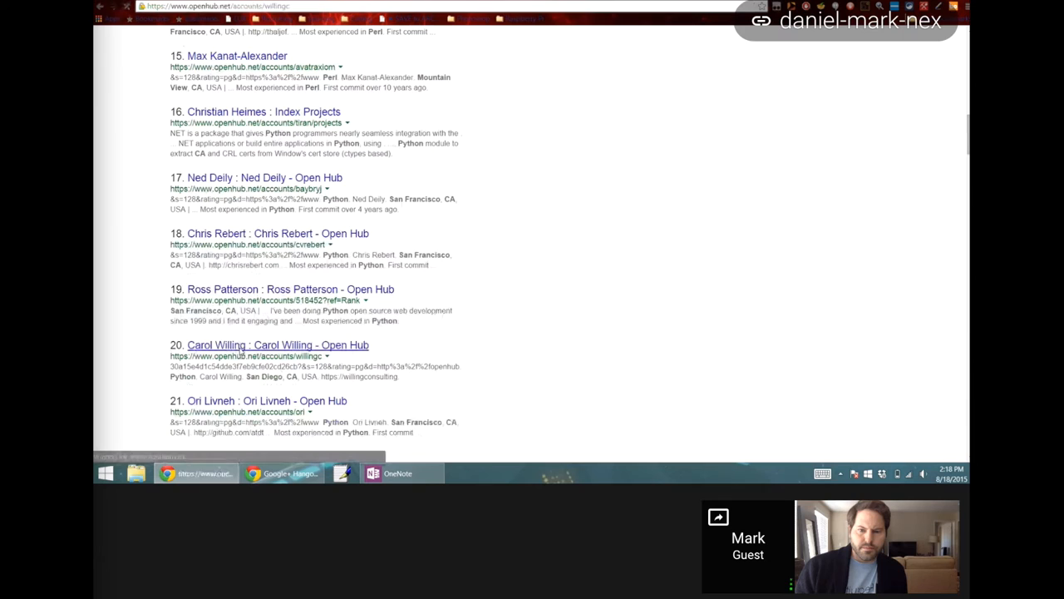
pyautogui.click(278, 344)
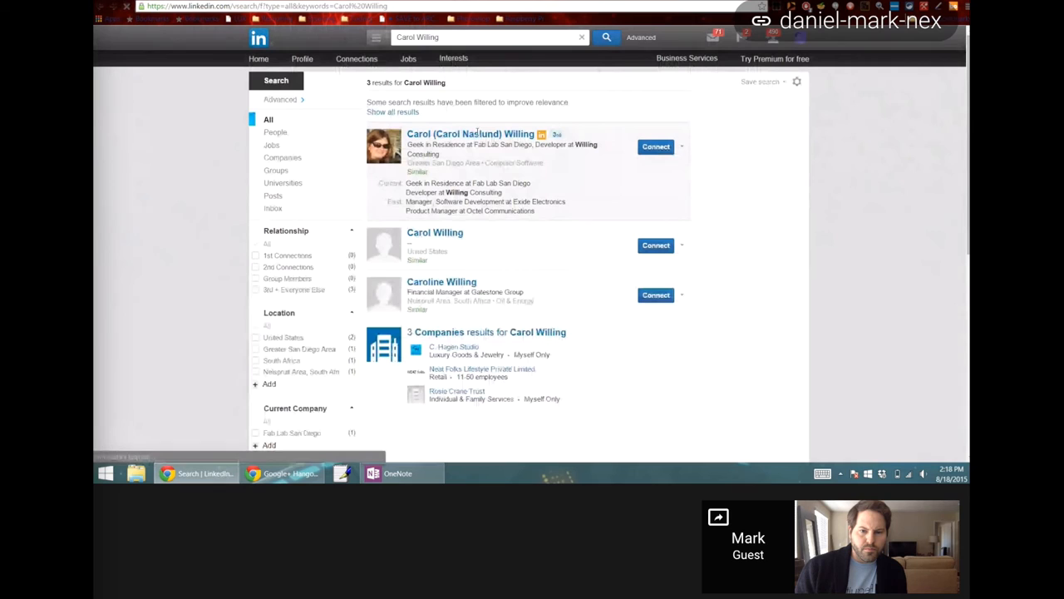
pyautogui.click(468, 133)
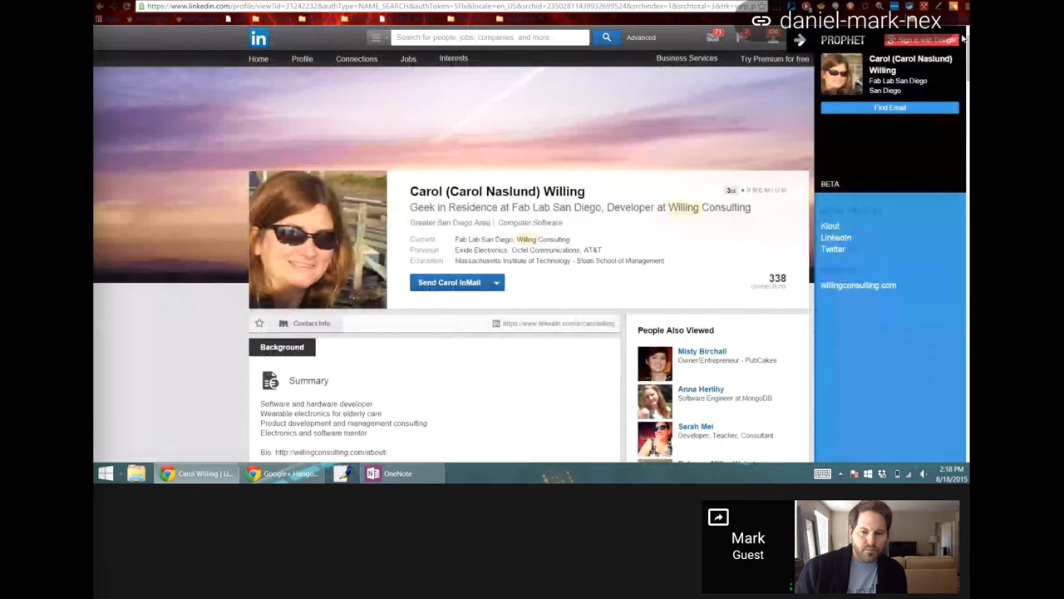
# Collapse the contact-details side panel on Carol Willing's LinkedIn profile.
pyautogui.click(890, 106)
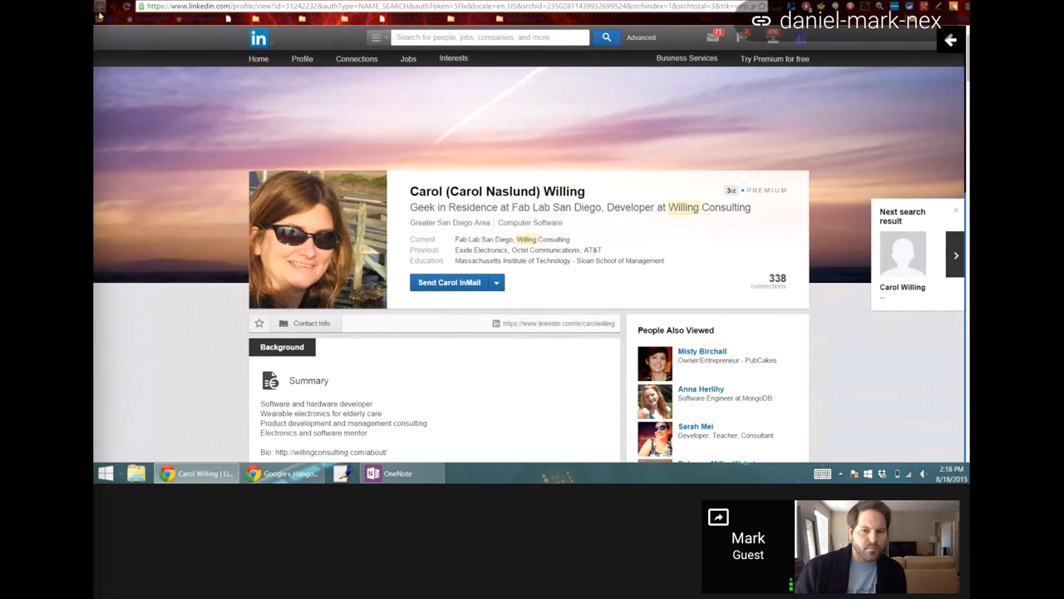
pyautogui.moveTo(100, 15)
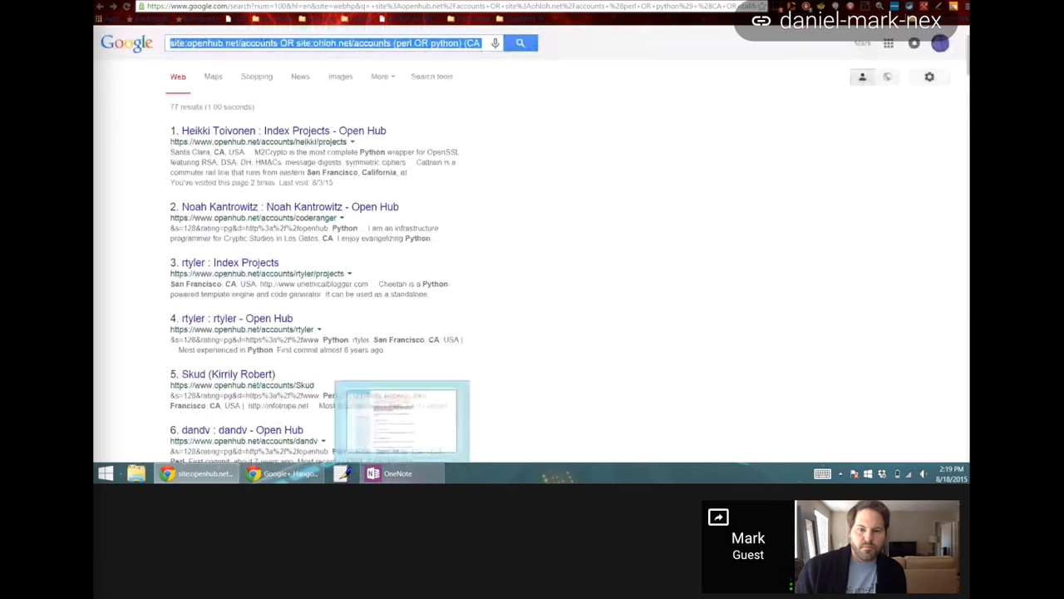
# Search Google for site:linkedin.com/in OR /pub software engineers, kernel filesystem (unix OR linux) -inurl:dir.
pyautogui.write('site:linkedin.com/in OR site:linkedin.com/pub')
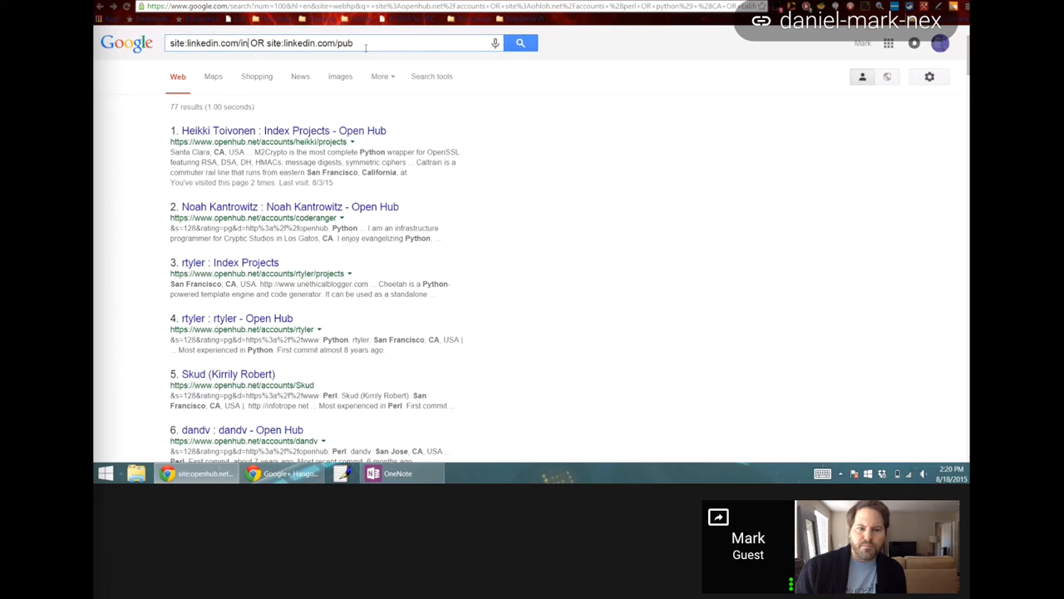
pyautogui.write('("software')
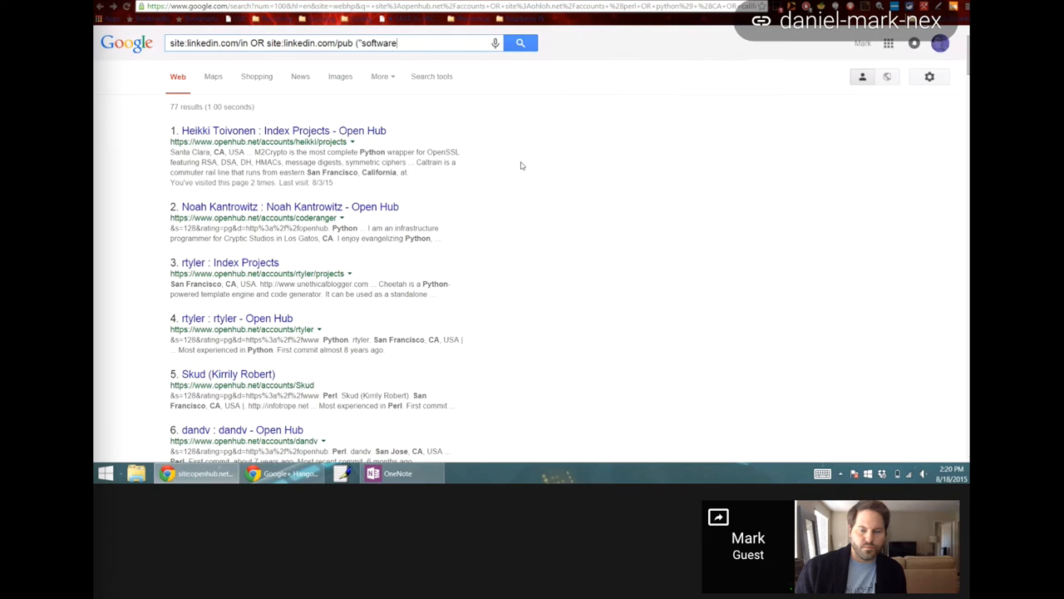
pyautogui.write('engineer" OR')
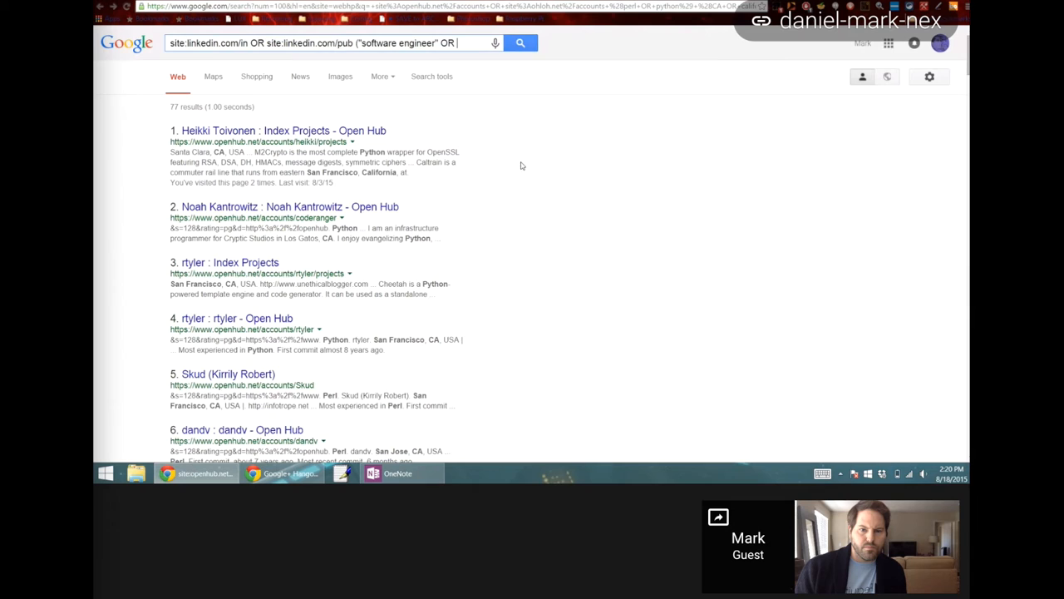
pyautogui.write('c+')
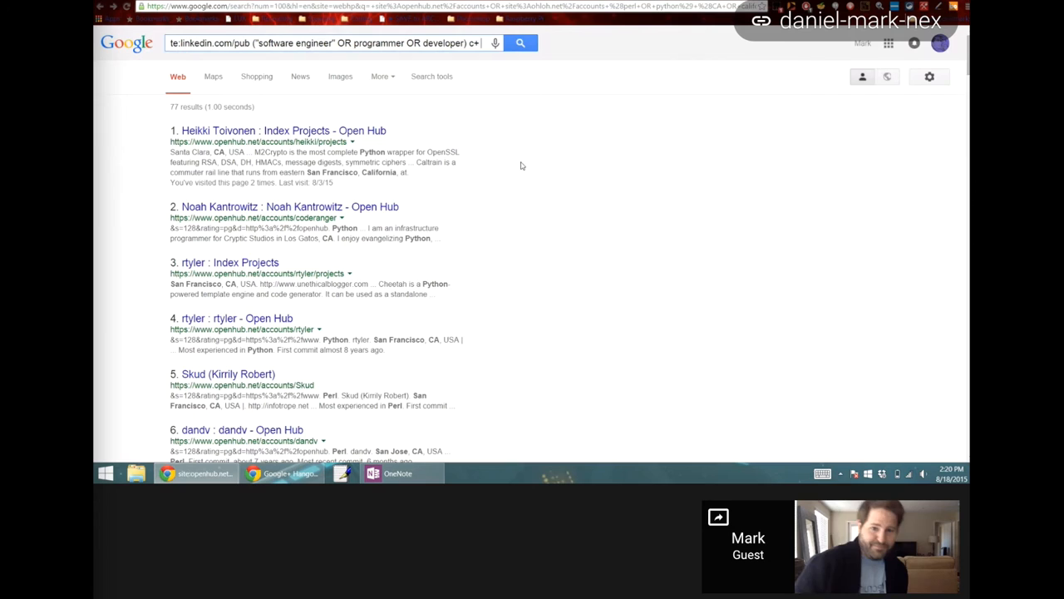
pyautogui.moveTo(578, 243)
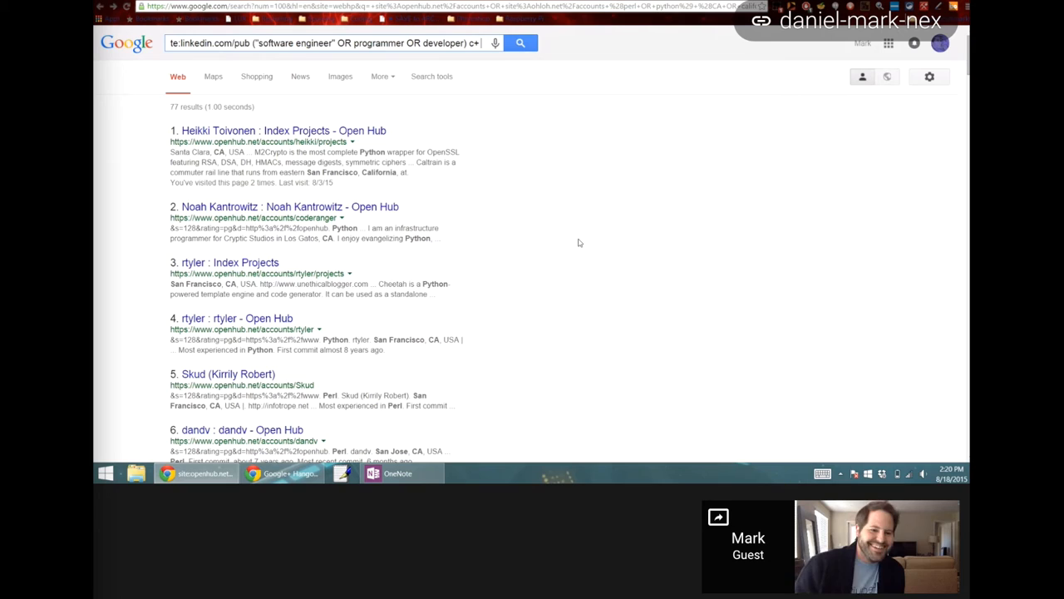
pyautogui.write('kernel filesystem (unix OR linux')
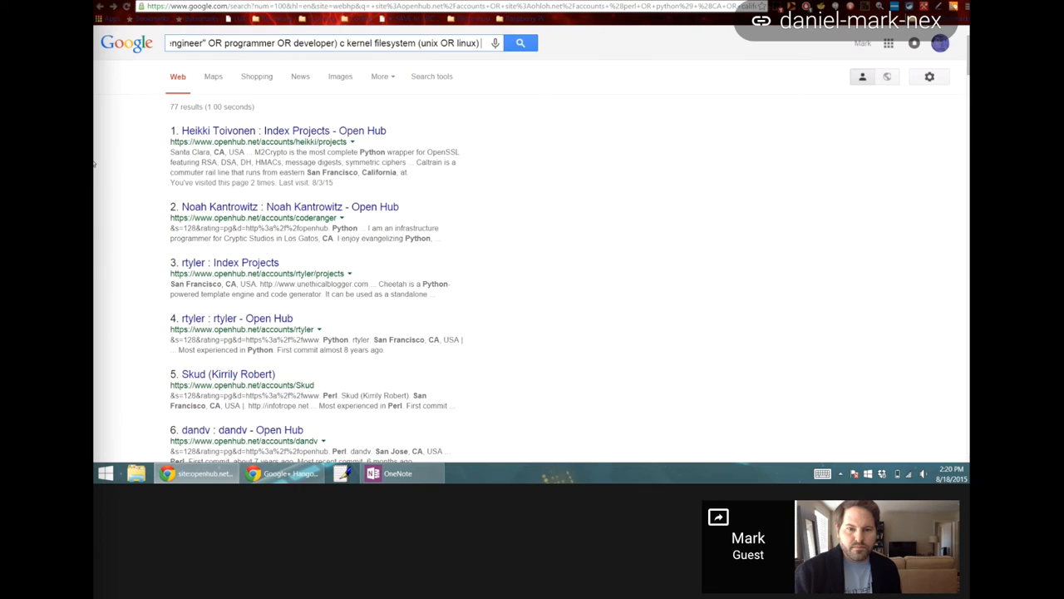
pyautogui.write('-inurl:dir')
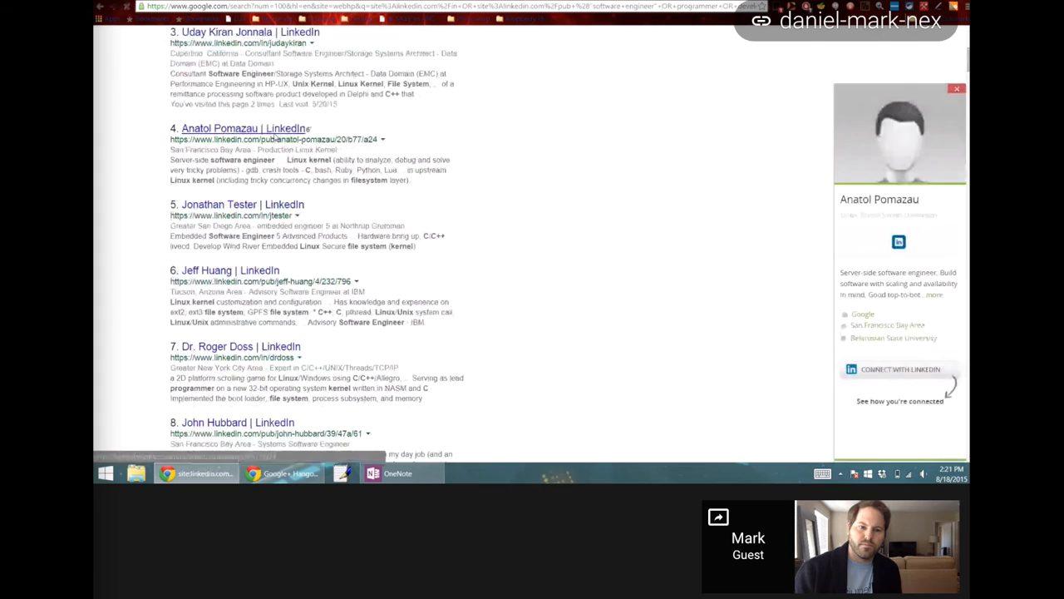
pyautogui.click(239, 126)
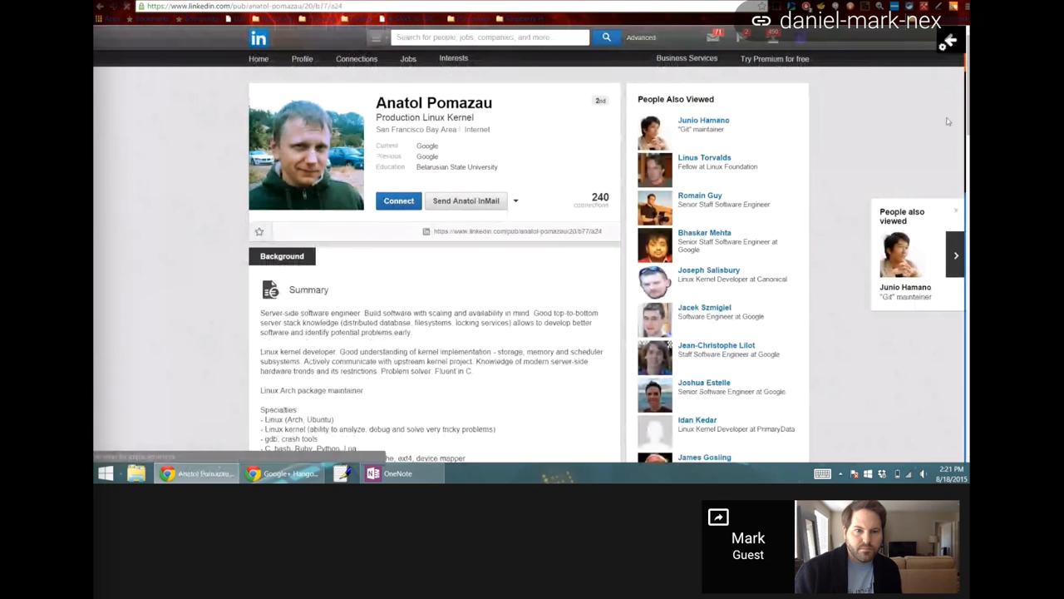
pyautogui.scroll(-3)
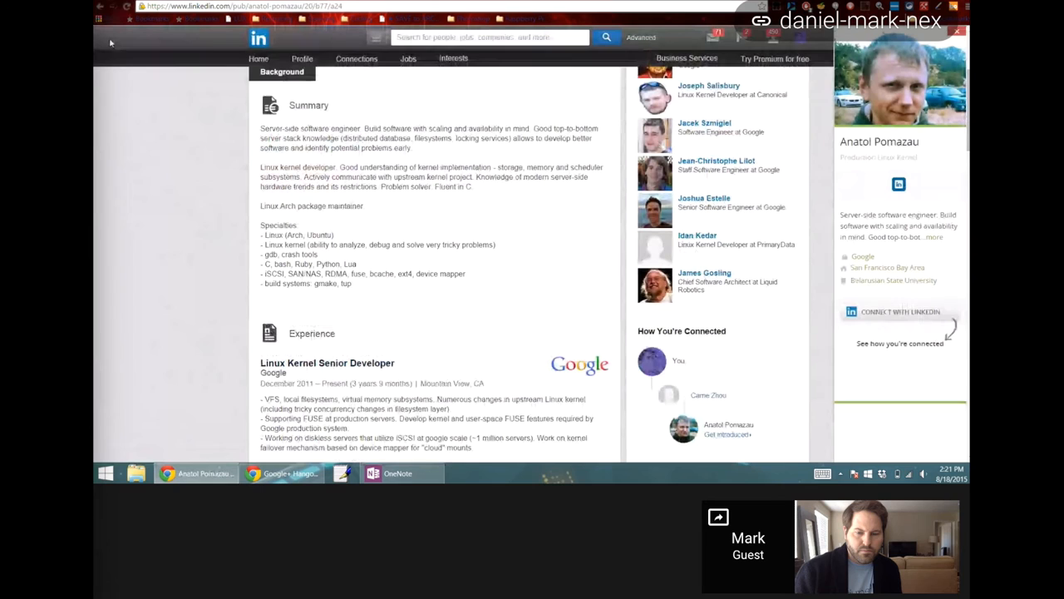
pyautogui.click(100, 7)
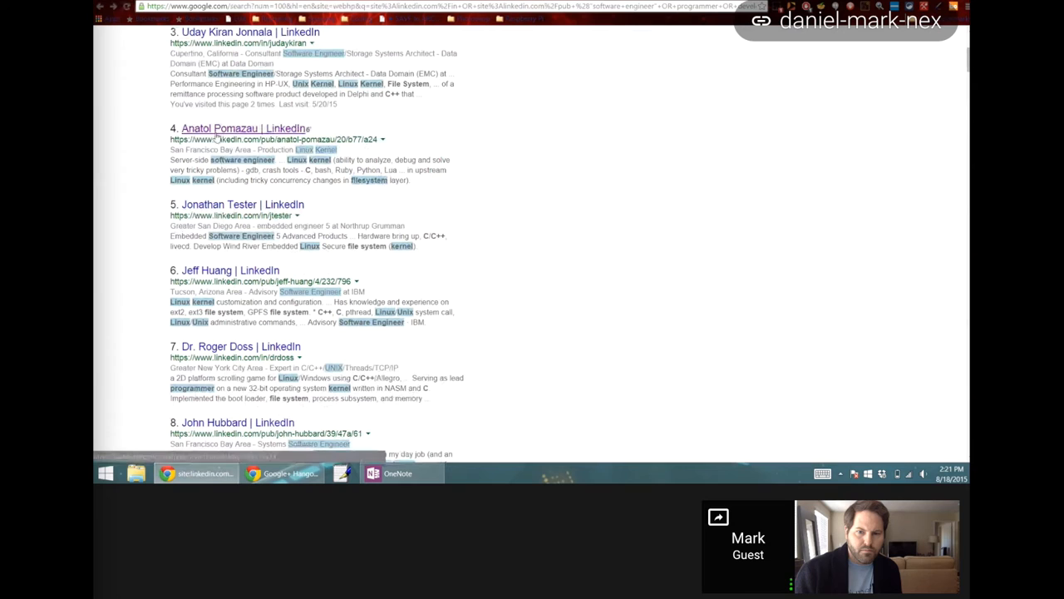
# Reopen the profile with Linux, Kernel and Software Engineer terms highlighted throughout.
pyautogui.click(243, 126)
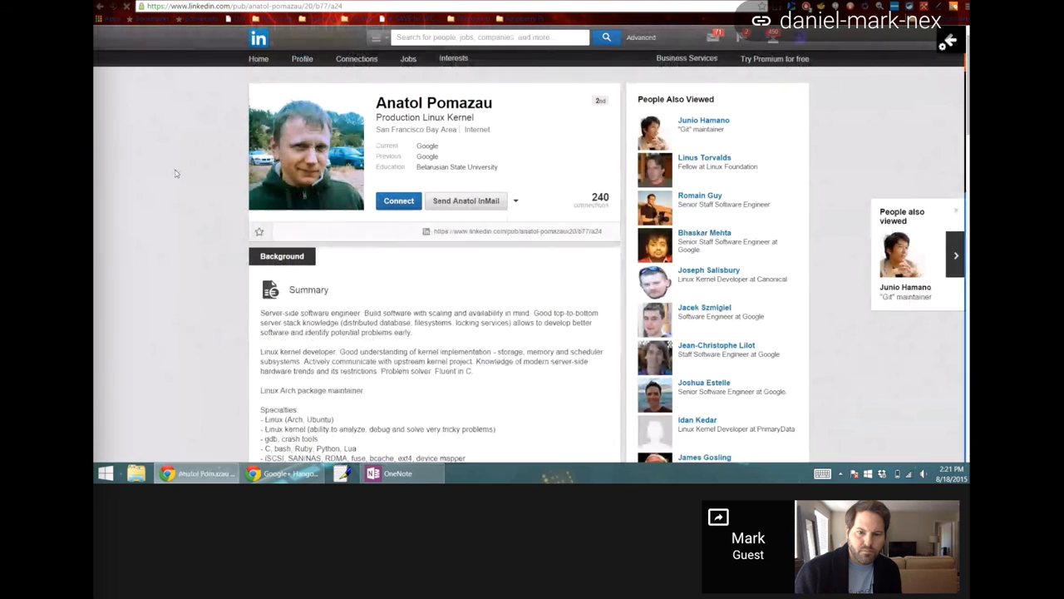
pyautogui.scroll(-3)
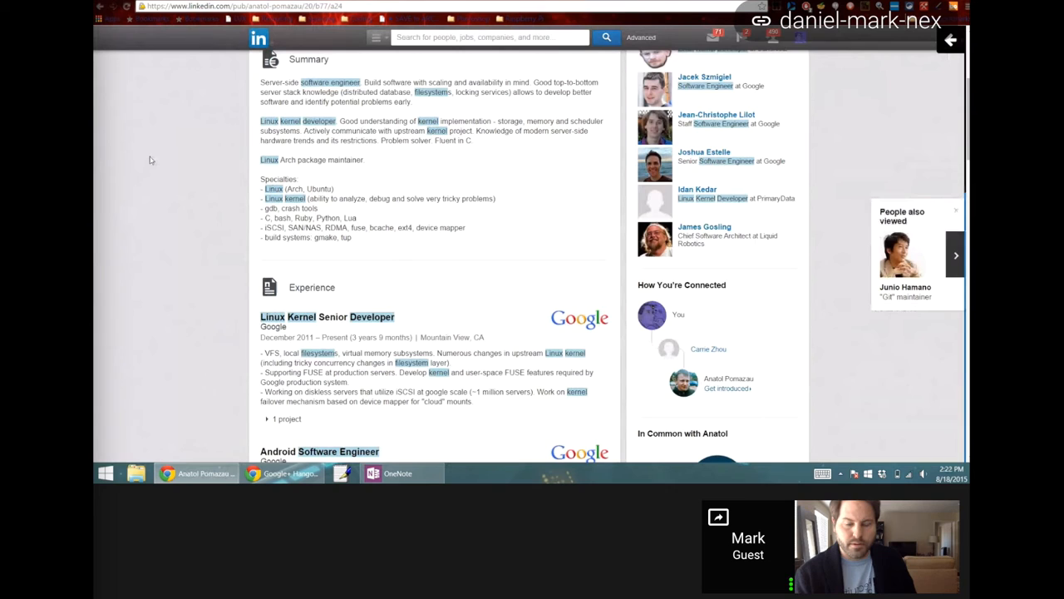
pyautogui.scroll(-3)
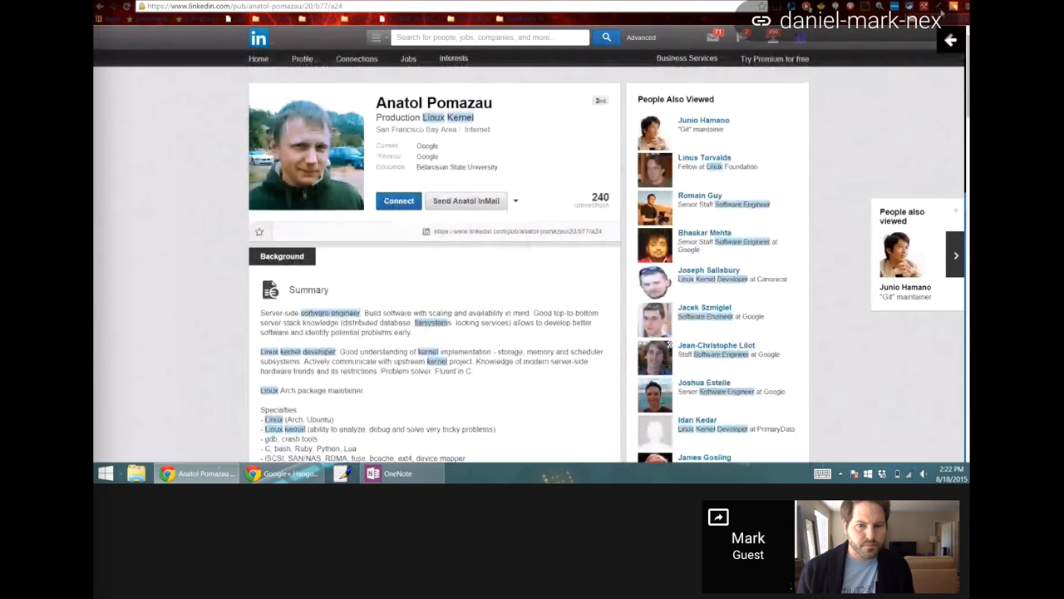
pyautogui.click(100, 7)
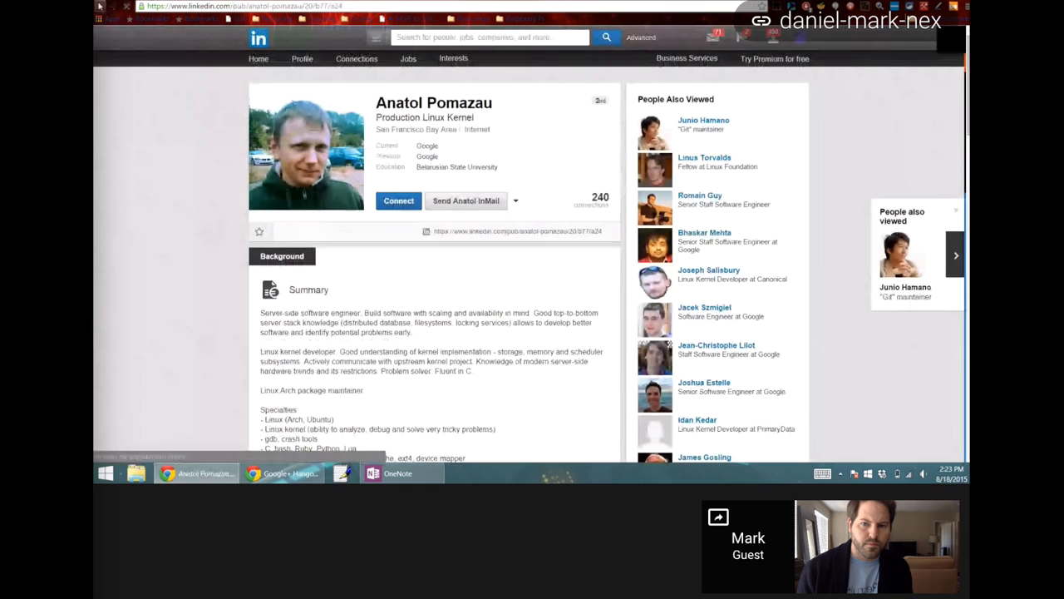
# Return to the Google LinkedIn results and open Ted Tso's Linux Kernel Developer profile.
pyautogui.click(100, 6)
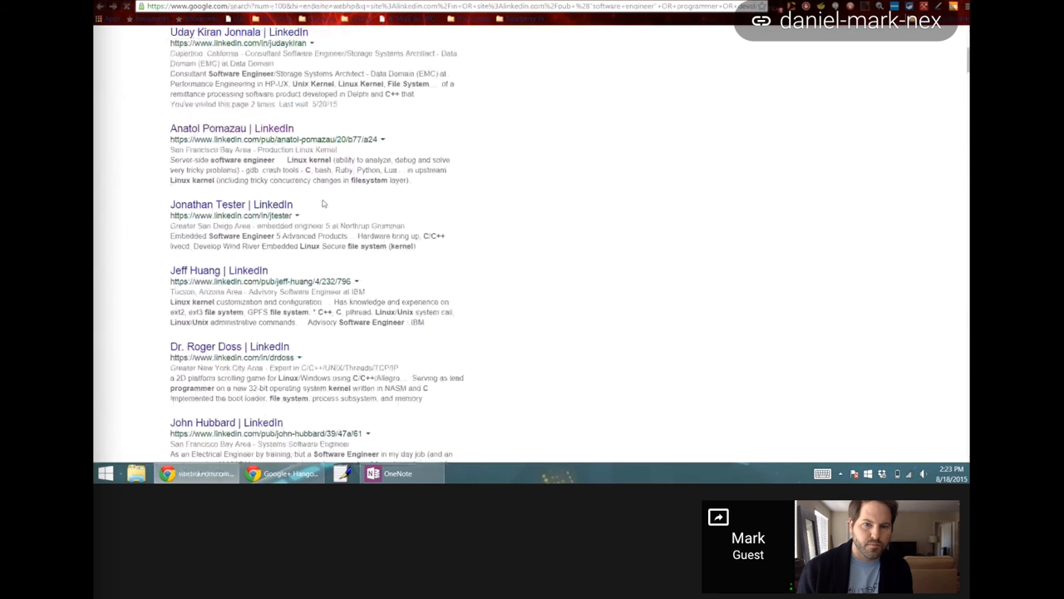
pyautogui.scroll(-3)
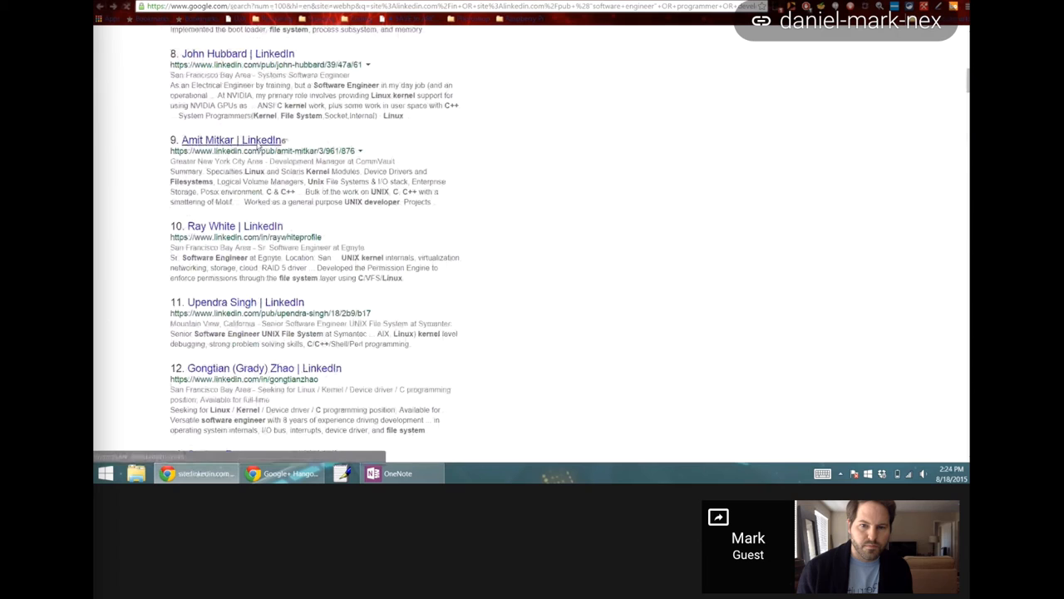
pyautogui.click(231, 140)
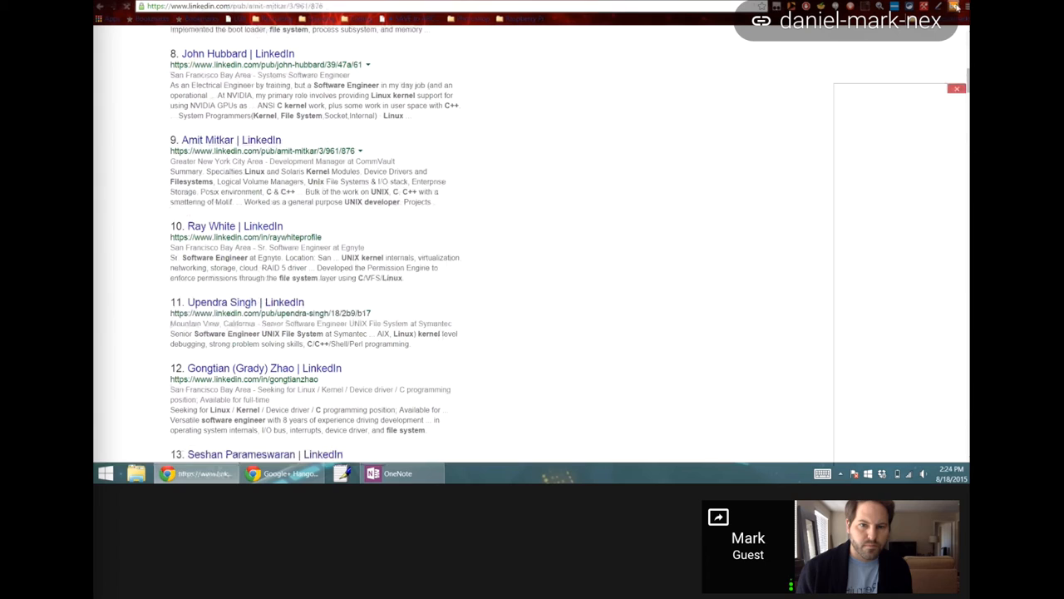
pyautogui.click(230, 140)
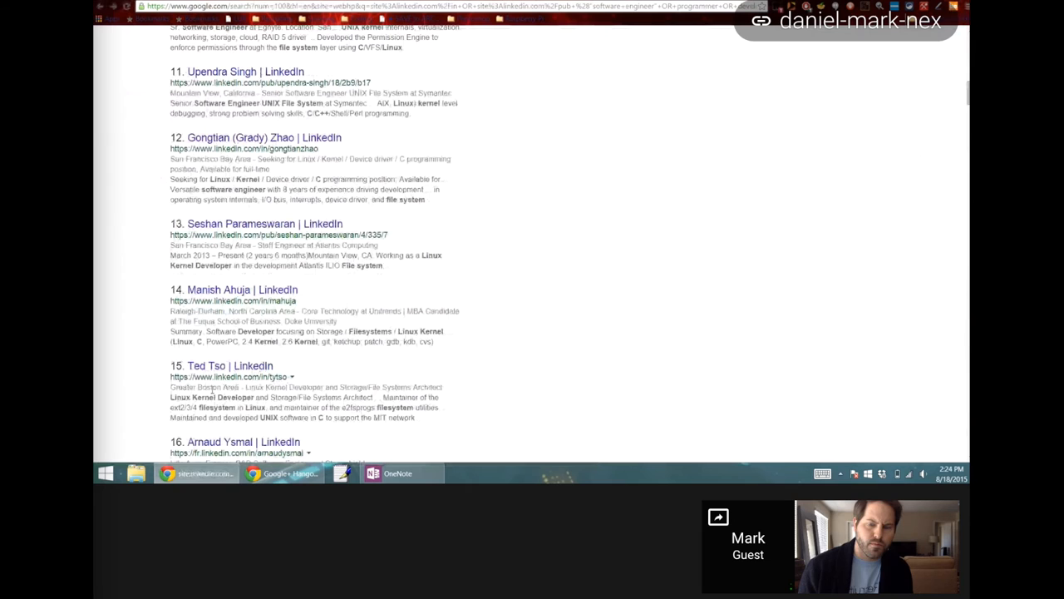
pyautogui.click(206, 366)
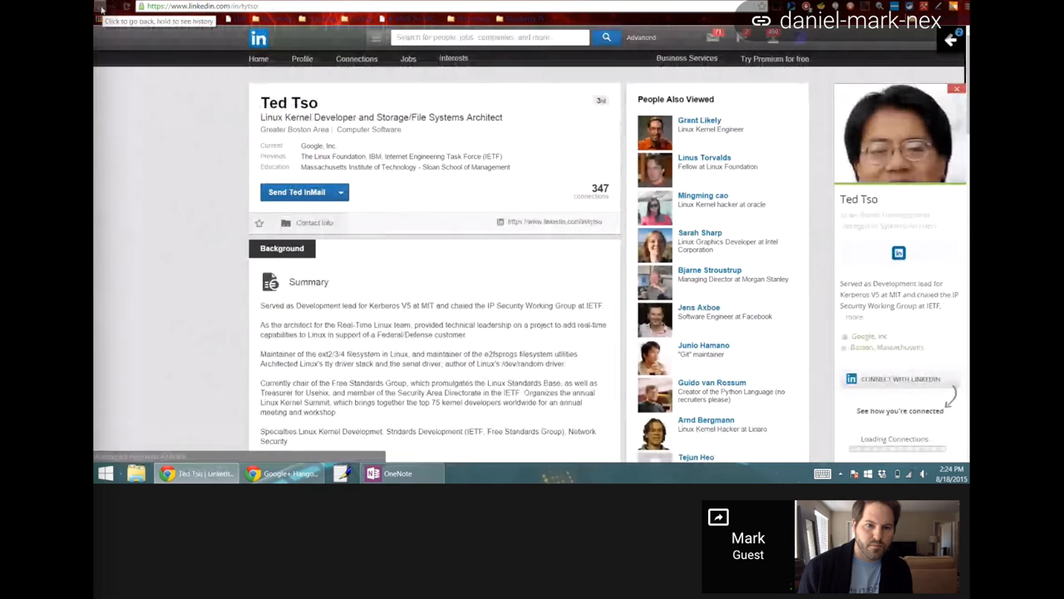
# Hide the extension's profile summary on Ted Tso's page and go back to the Google results.
pyautogui.click(705, 157)
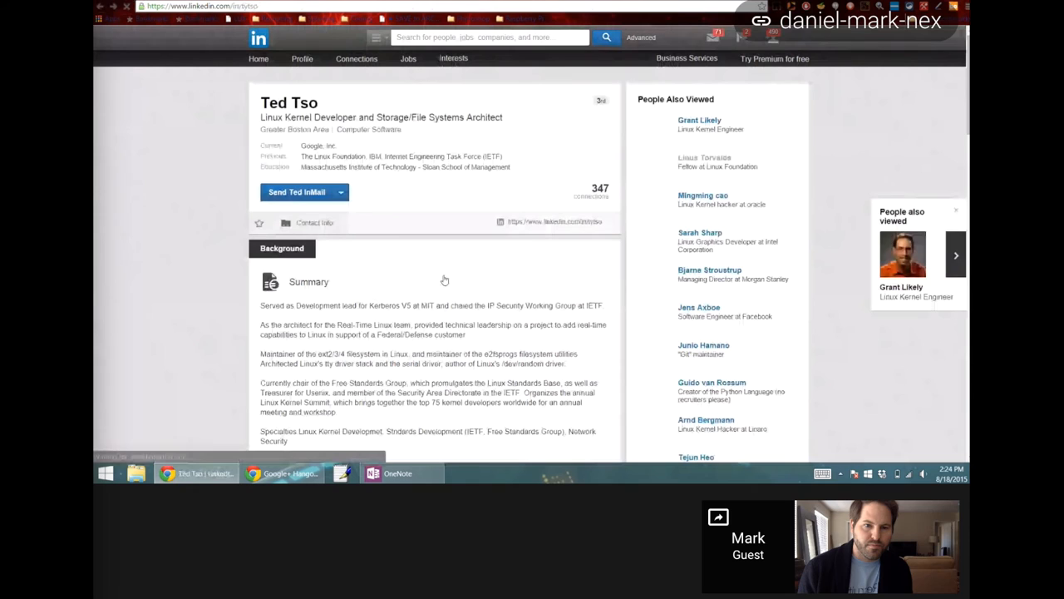
pyautogui.click(712, 381)
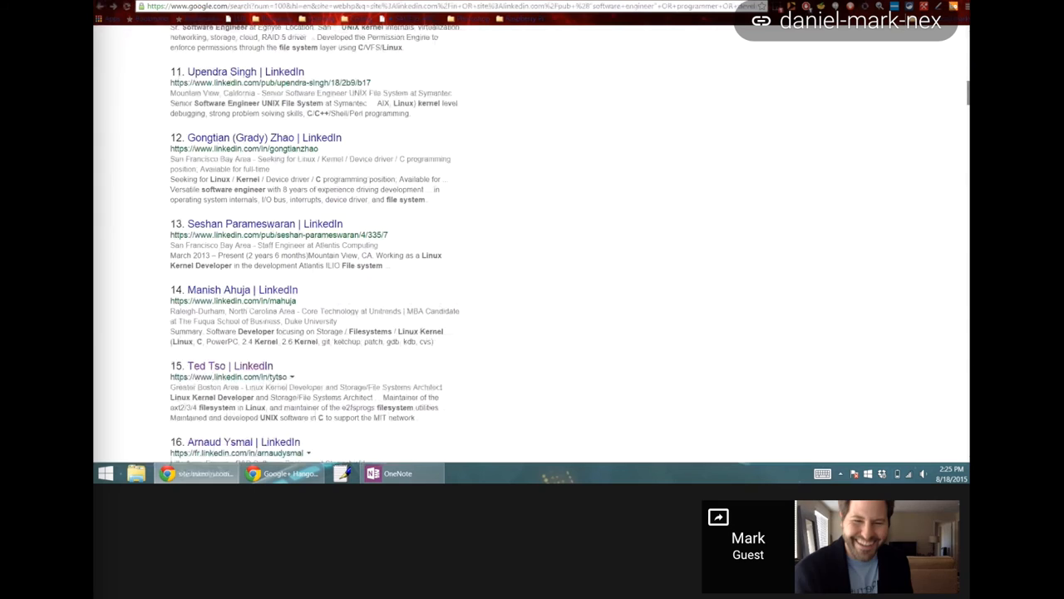
# Look through Google results 18–23 for more file-system engineers and open another result.
pyautogui.scroll(-3)
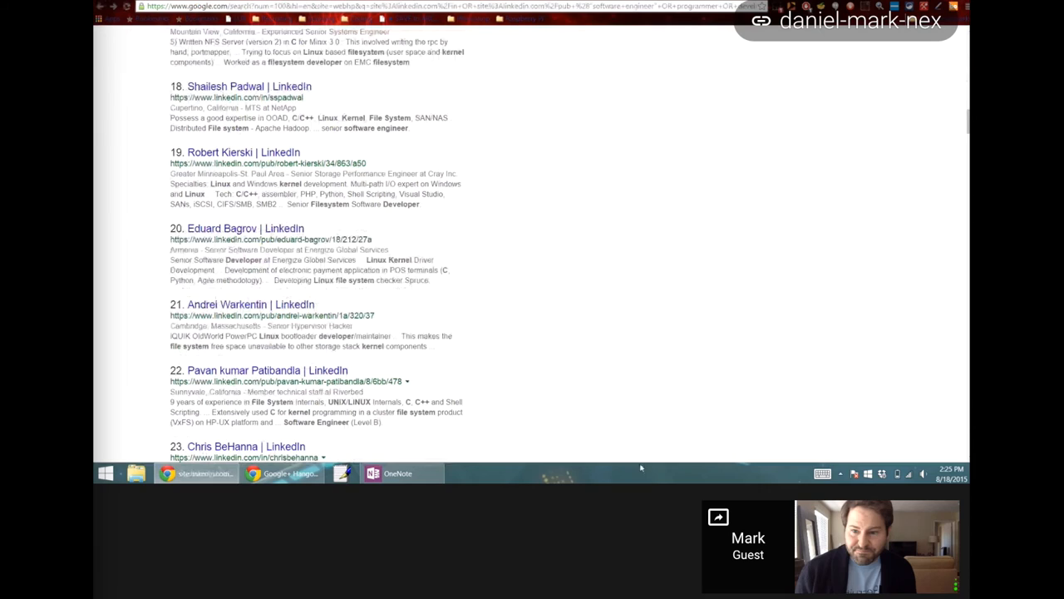
pyautogui.click(282, 473)
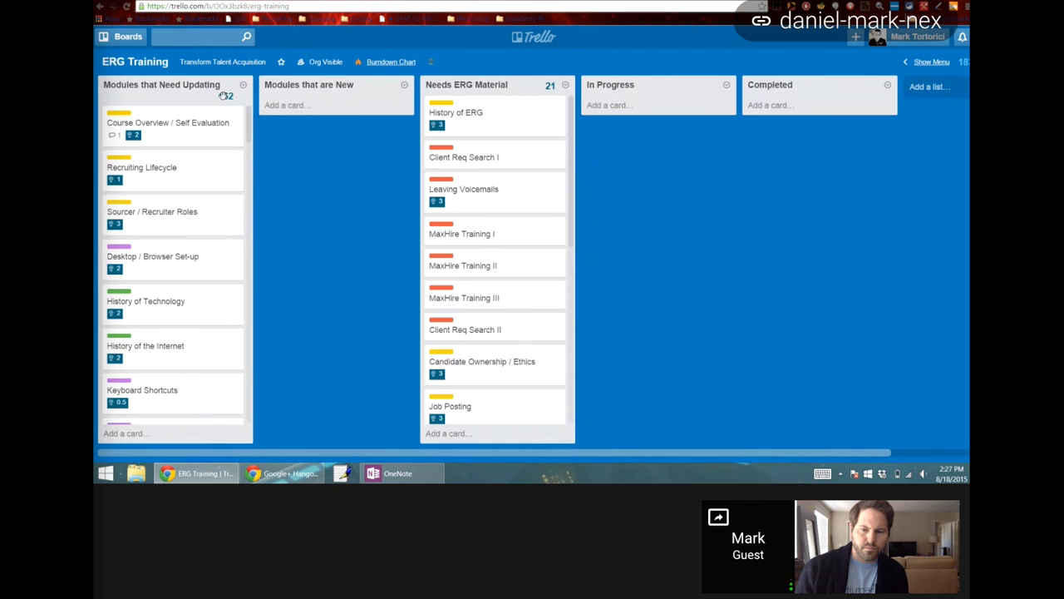
# Open the Course Overview / Self Evaluation card from Modules that Need Updating.
pyautogui.click(166, 123)
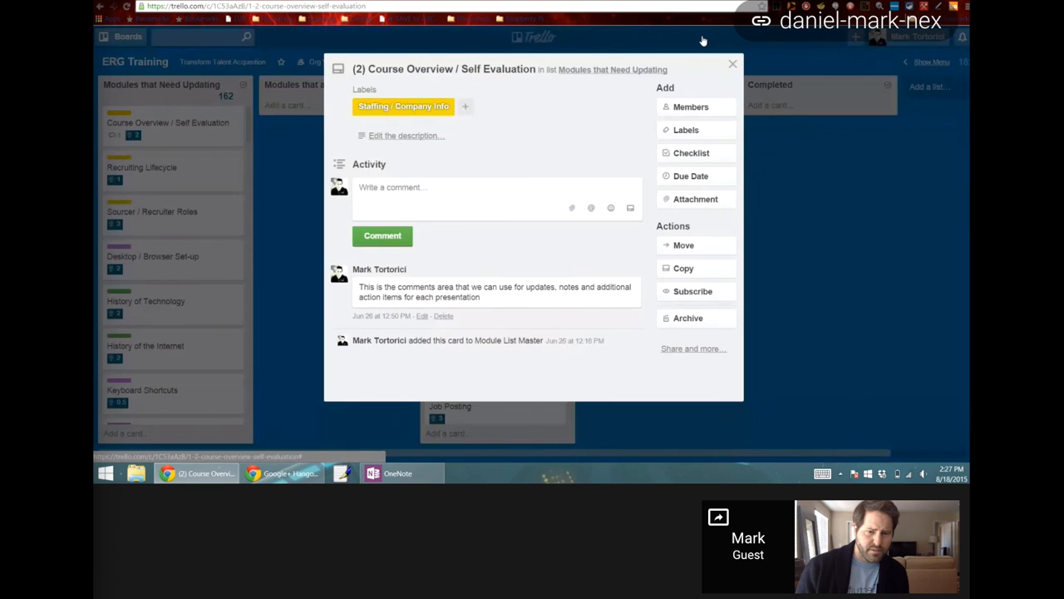
# Start the Move action on the Course Overview / Self Evaluation card.
pyautogui.click(731, 63)
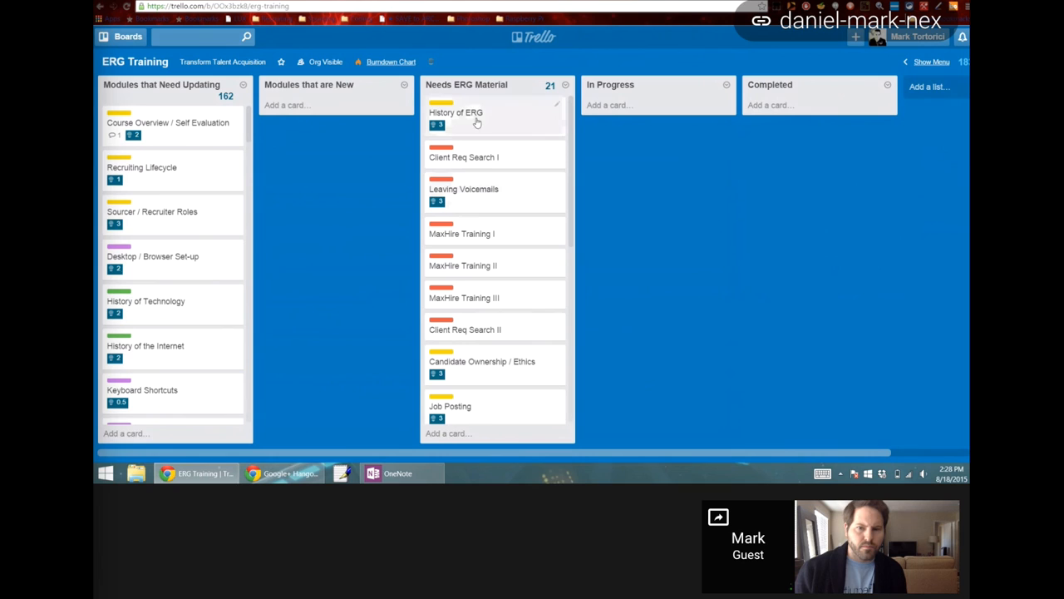
# Drag the History of ERG card from Needs ERG Material into the Completed list.
pyautogui.moveTo(455, 116); pyautogui.dragTo(778, 113)
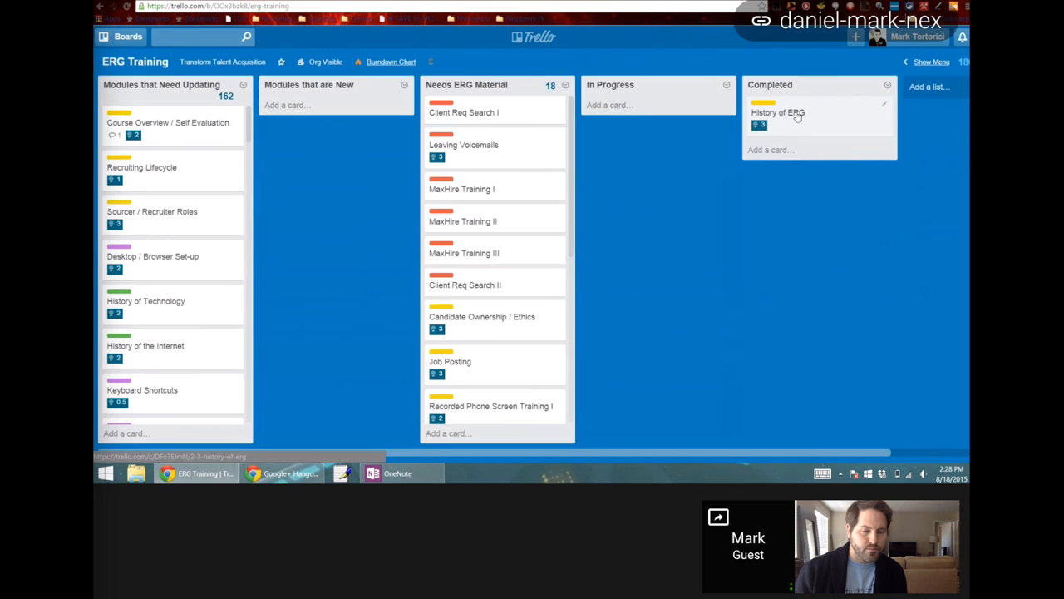